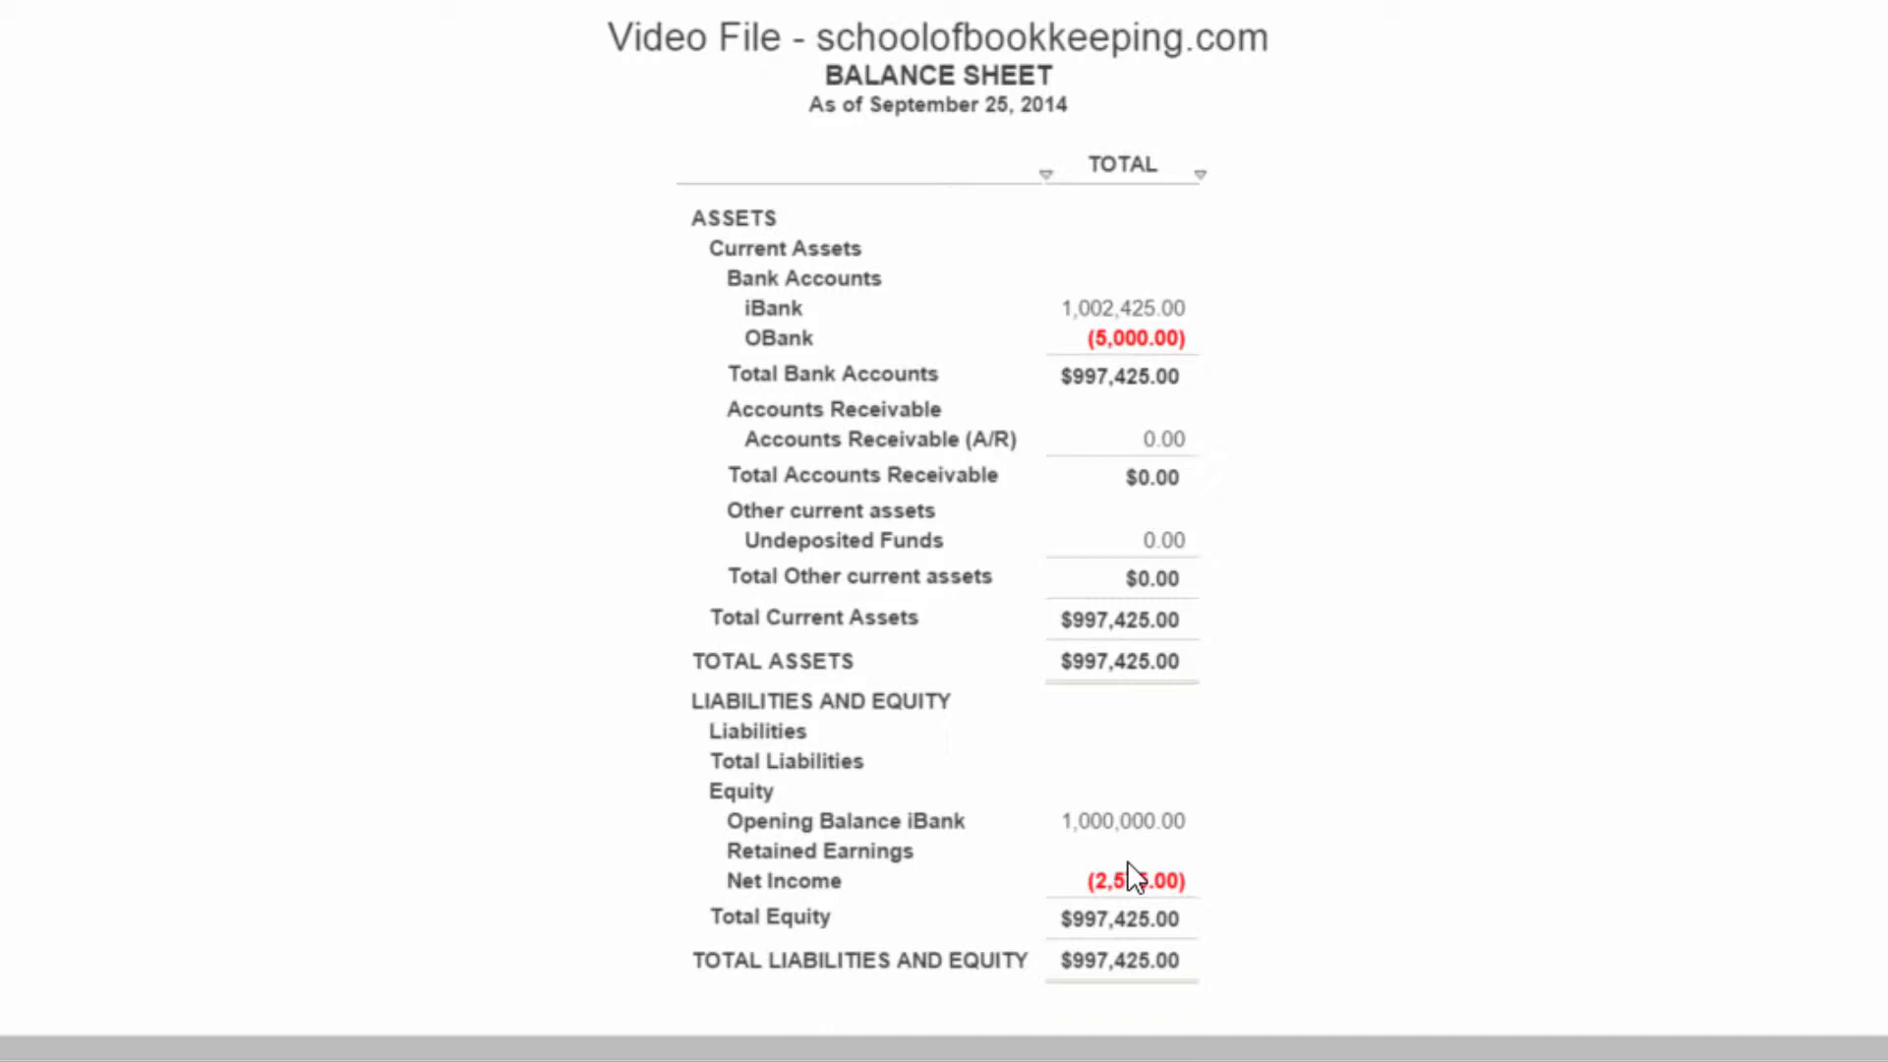
{"action": "mouse_move", "coordinate": [1216, 914]}
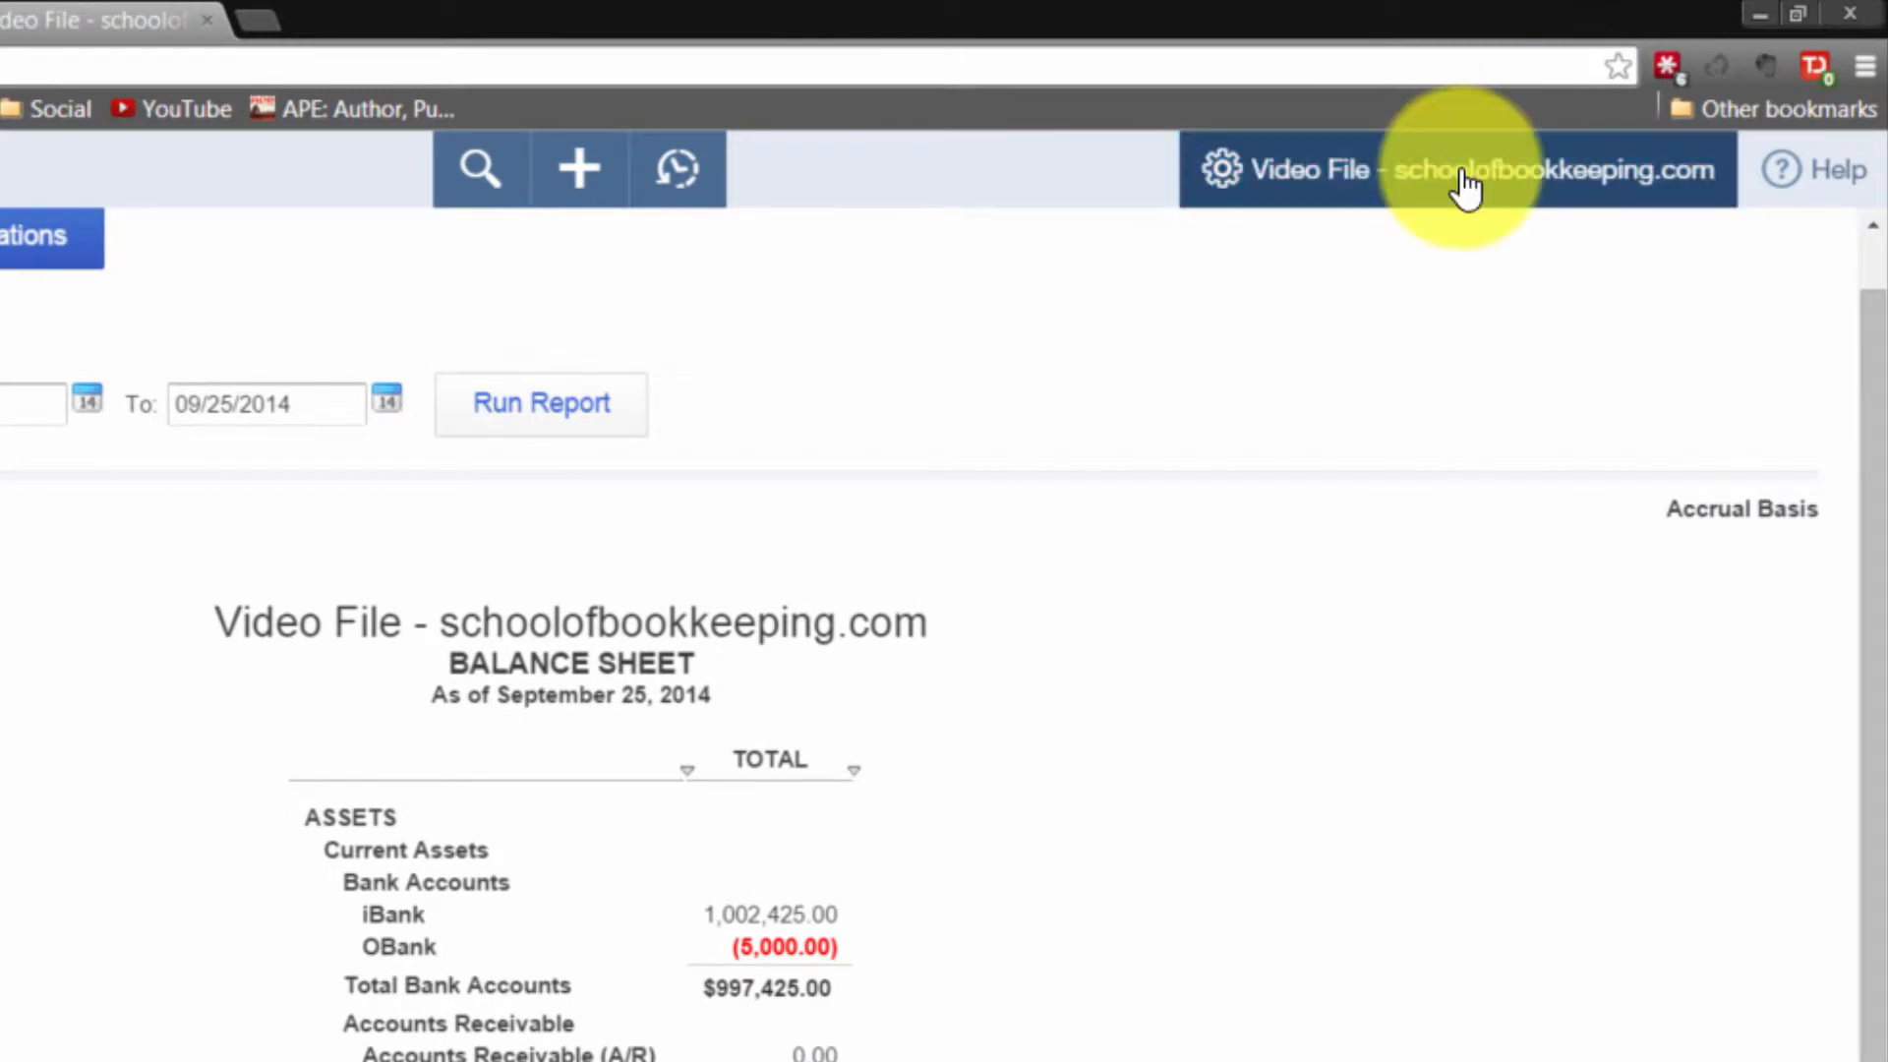
- From the September 25, 2014 Balance Sheet, open Company Settings via the gear menu
{"action": "left_click", "coordinate": [1455, 170]}
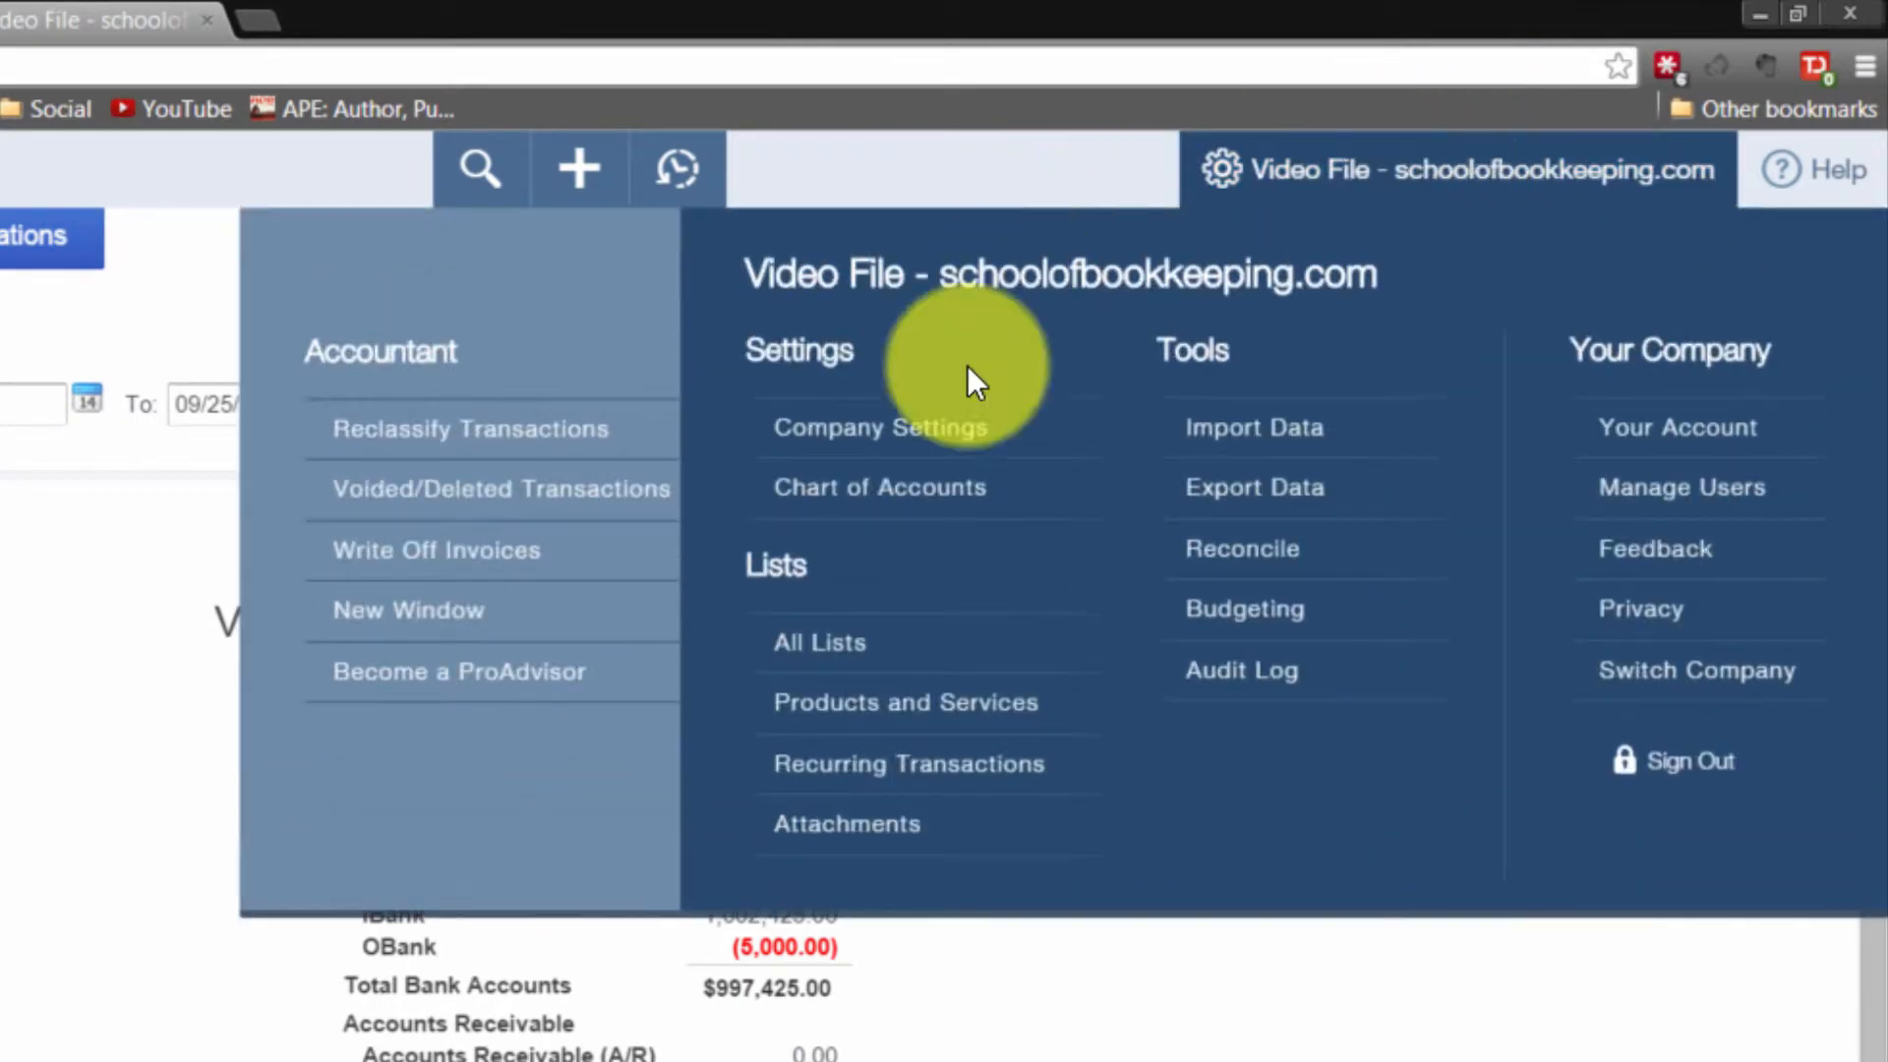
{"action": "left_click", "coordinate": [878, 427]}
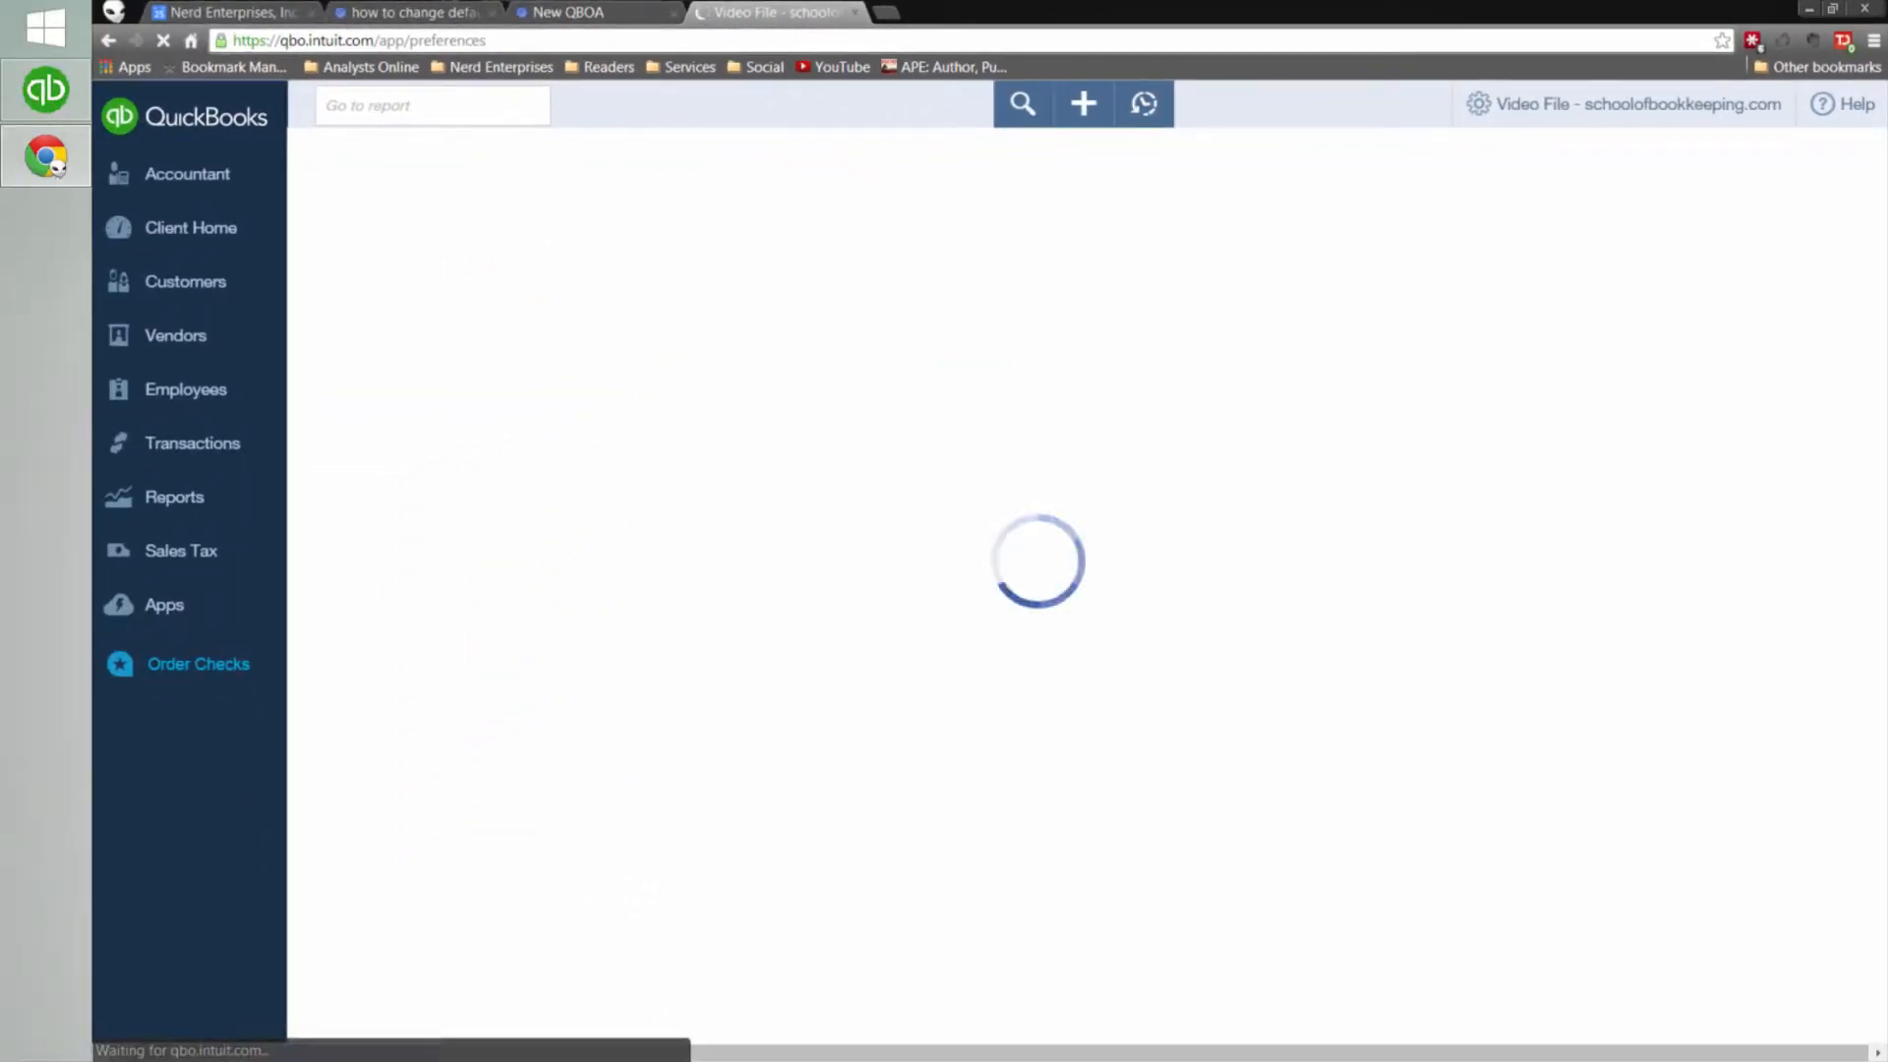